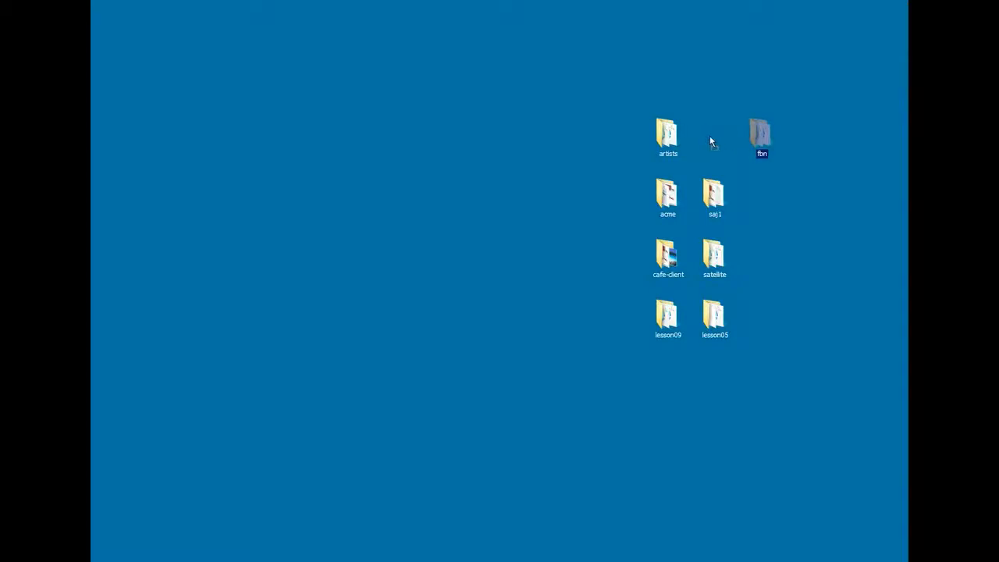
- Create a new desktop folder named portfolio beside the eight project folders
{"action": "left_click_drag", "start_coordinate": [762, 137], "coordinate": [715, 138]}
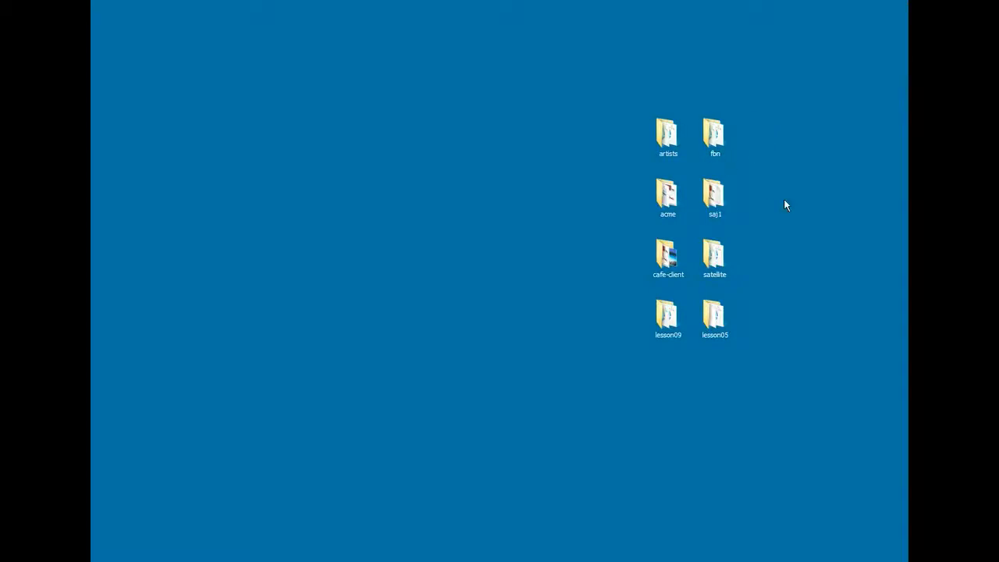
{"action": "mouse_move", "coordinate": [790, 198]}
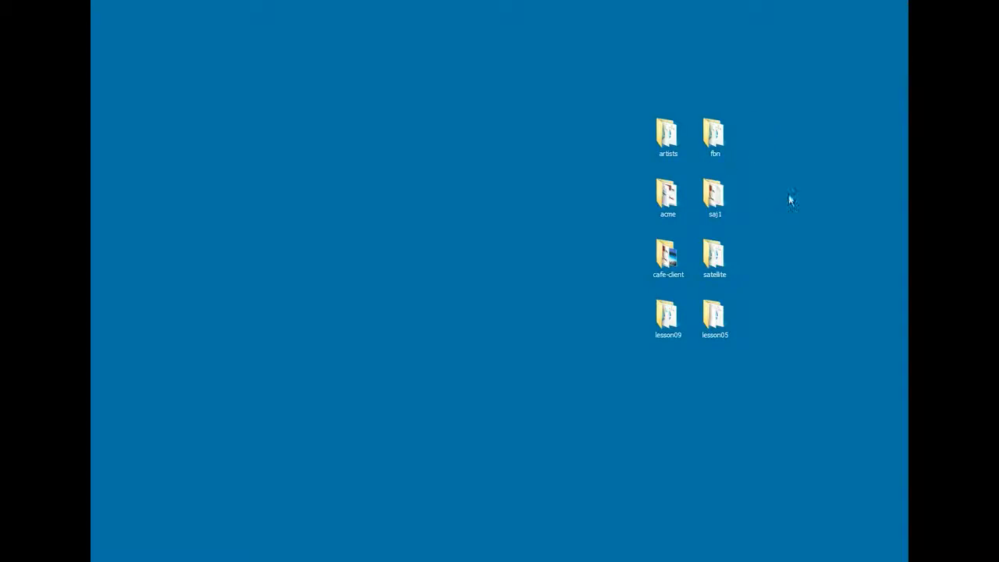
{"action": "mouse_move", "coordinate": [502, 312]}
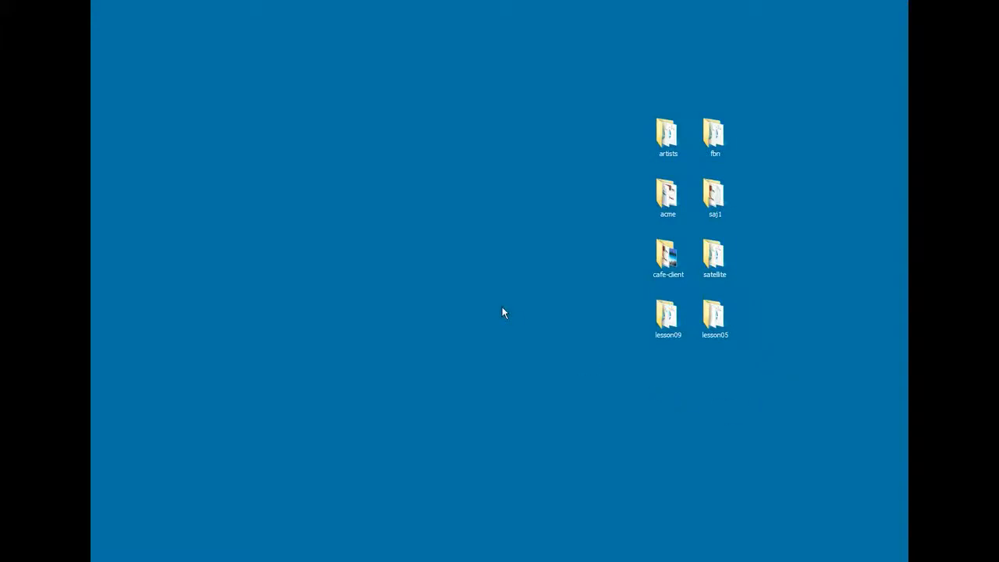
{"action": "mouse_move", "coordinate": [489, 231]}
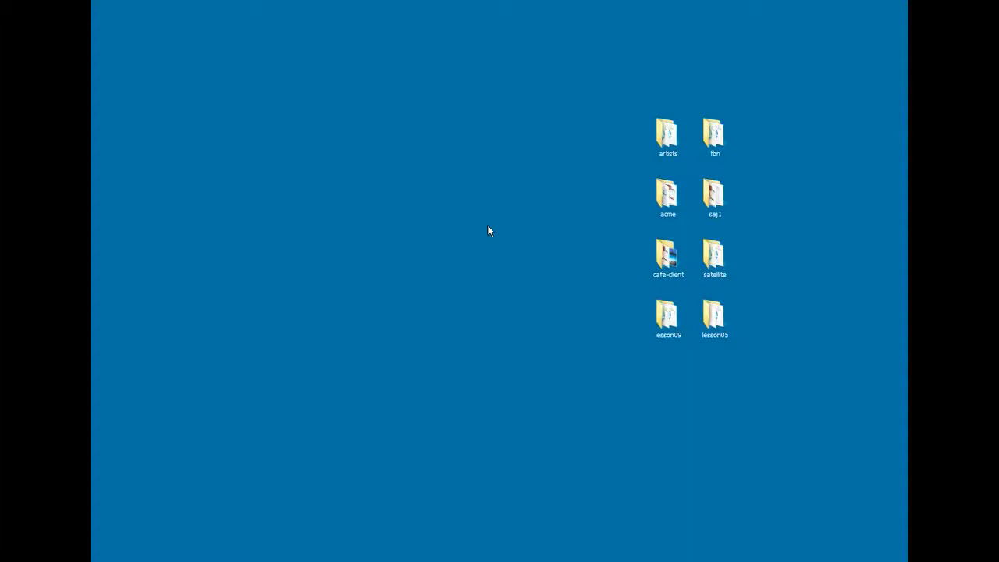
{"action": "mouse_move", "coordinate": [462, 234]}
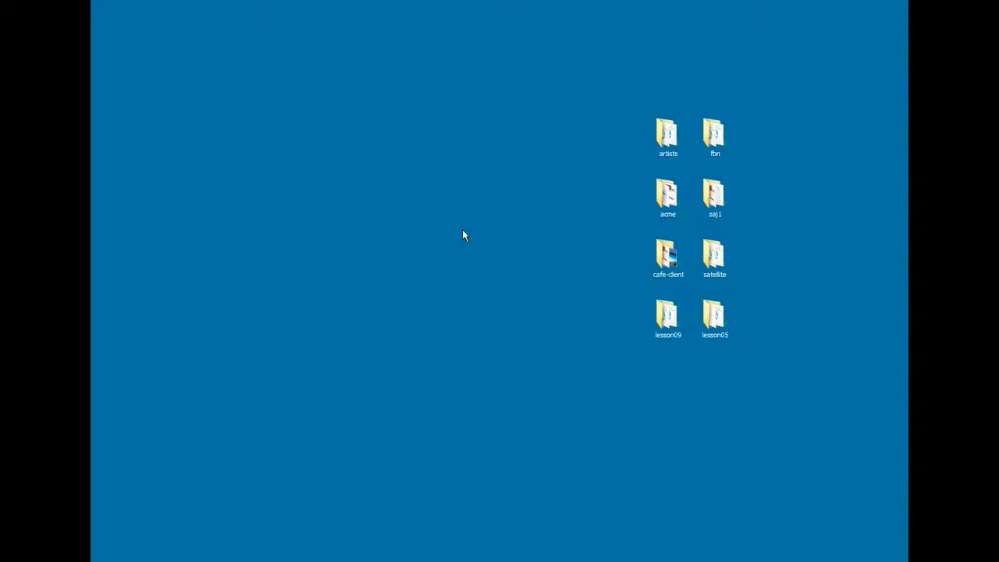
{"action": "mouse_move", "coordinate": [468, 231]}
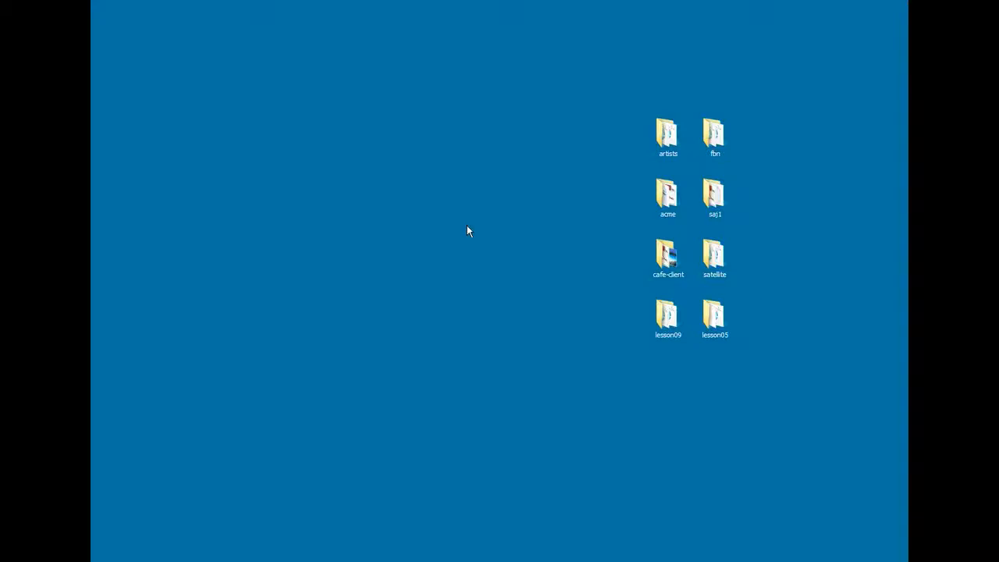
{"action": "right_click", "coordinate": [468, 231]}
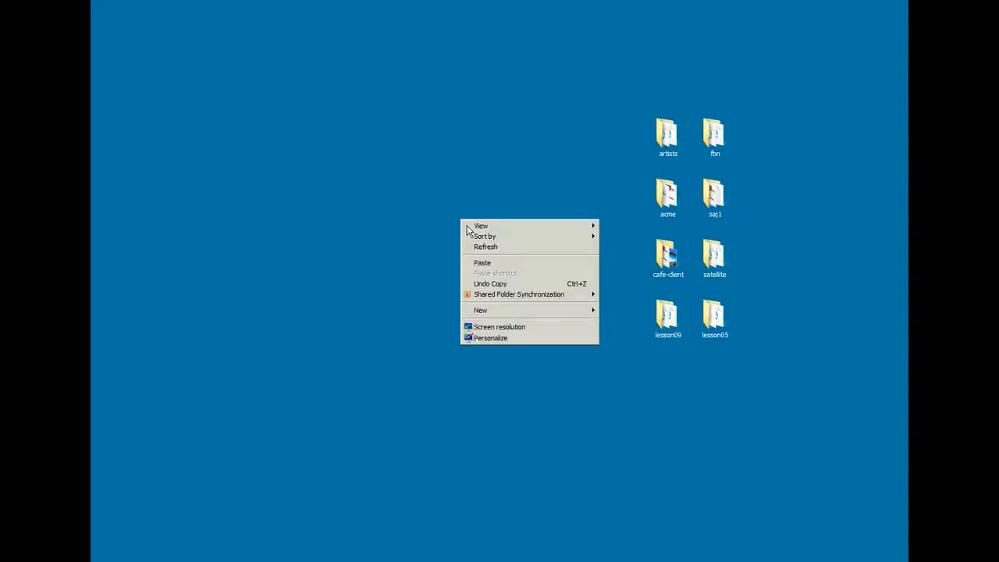
{"action": "mouse_move", "coordinate": [502, 320]}
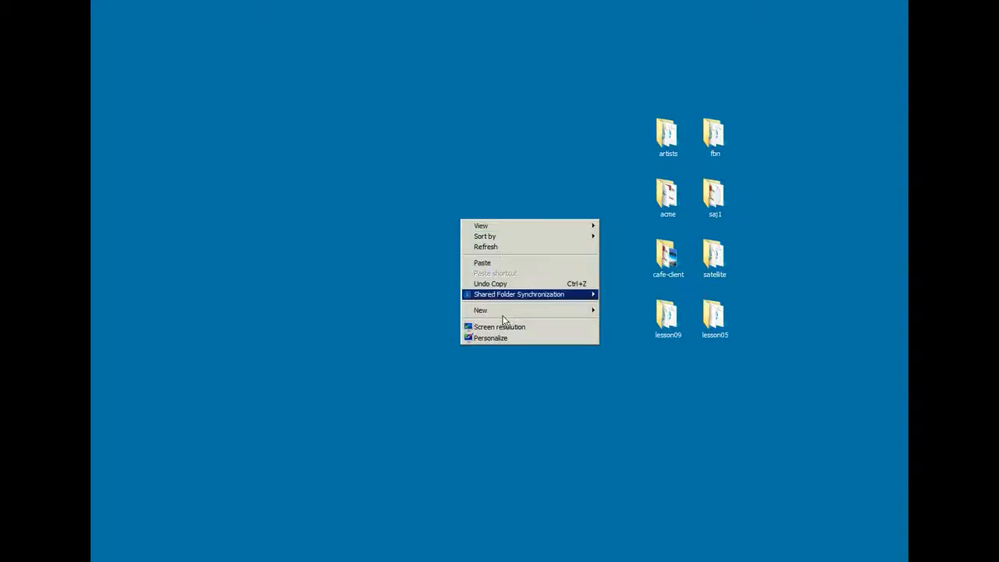
{"action": "left_click", "coordinate": [481, 309]}
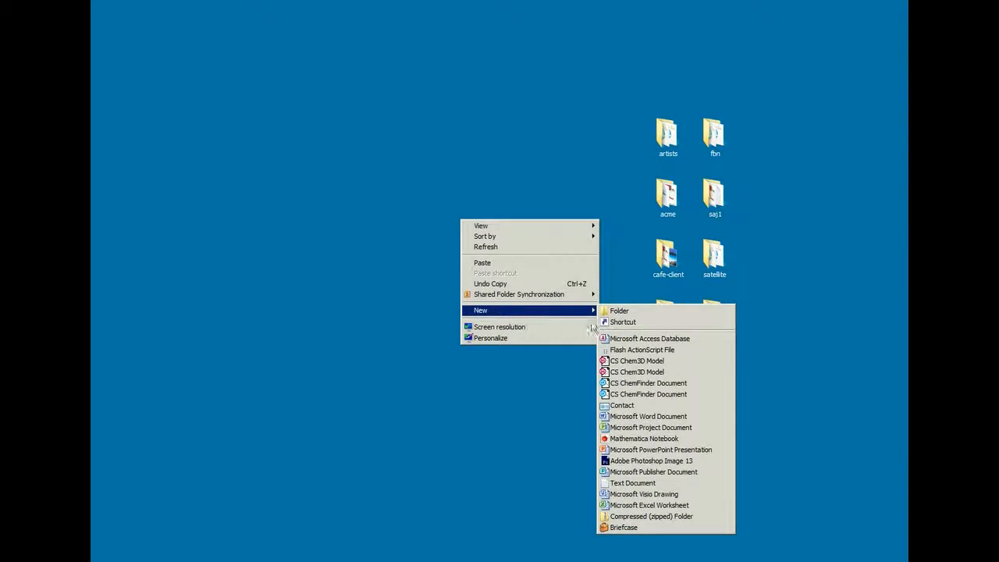
{"action": "left_click", "coordinate": [618, 311]}
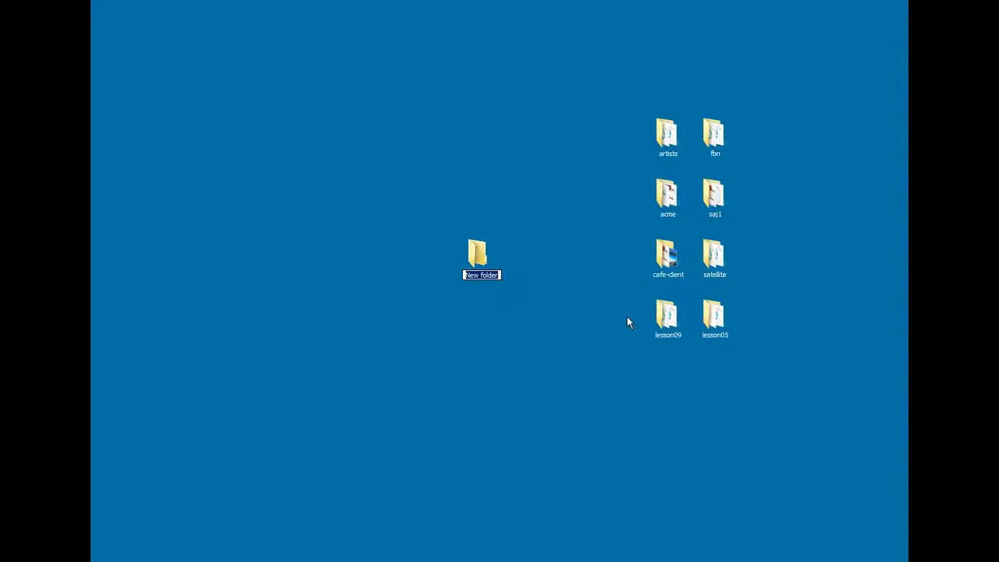
{"action": "type", "text": "port1"}
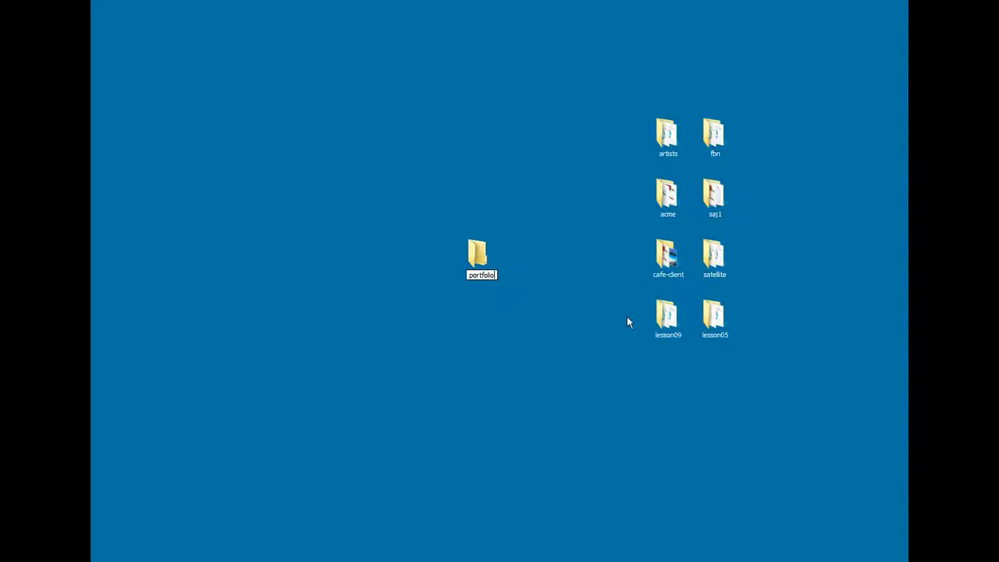
{"action": "left_click", "coordinate": [481, 253]}
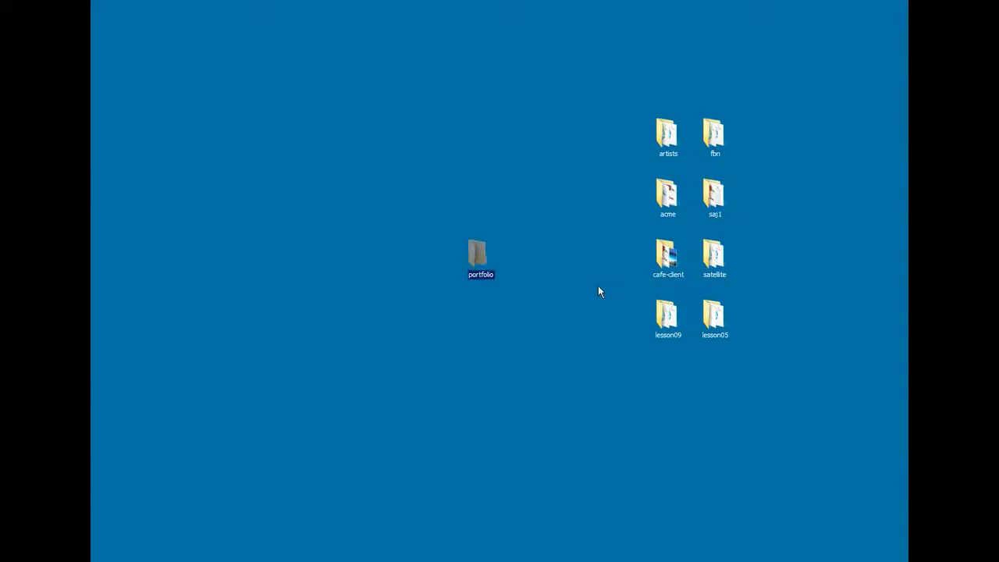
{"action": "mouse_move", "coordinate": [575, 194]}
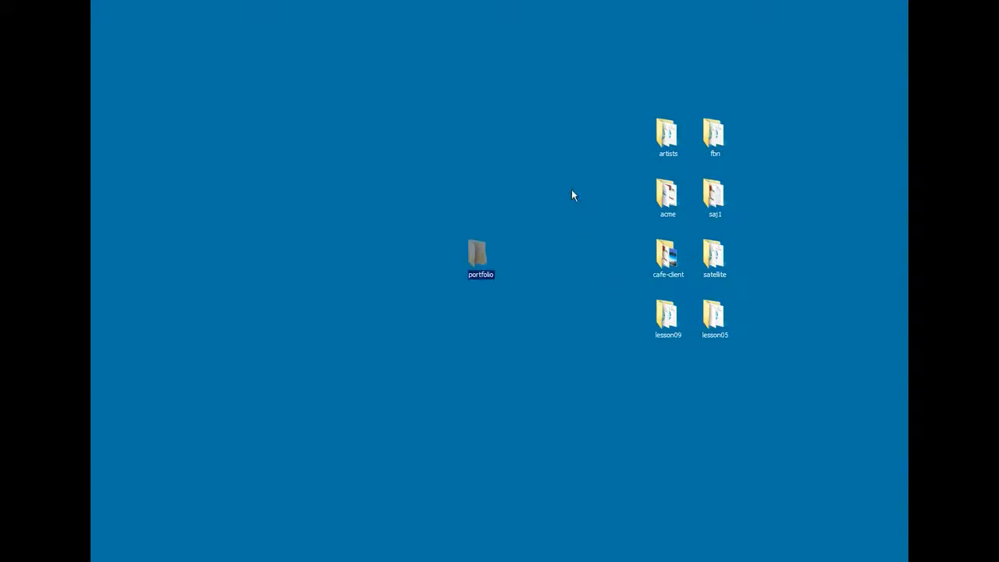
{"action": "left_click", "coordinate": [618, 97]}
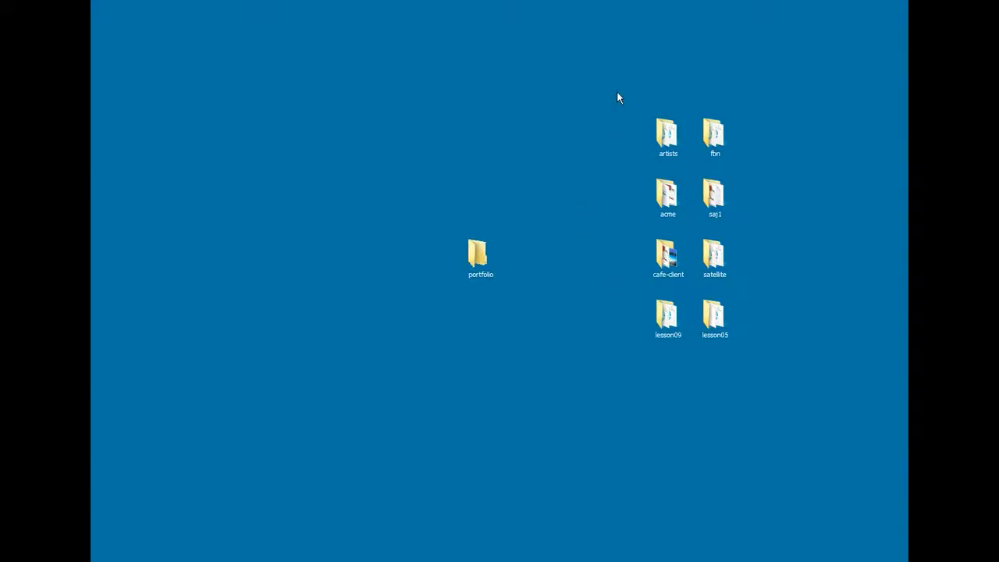
{"action": "mouse_move", "coordinate": [615, 89]}
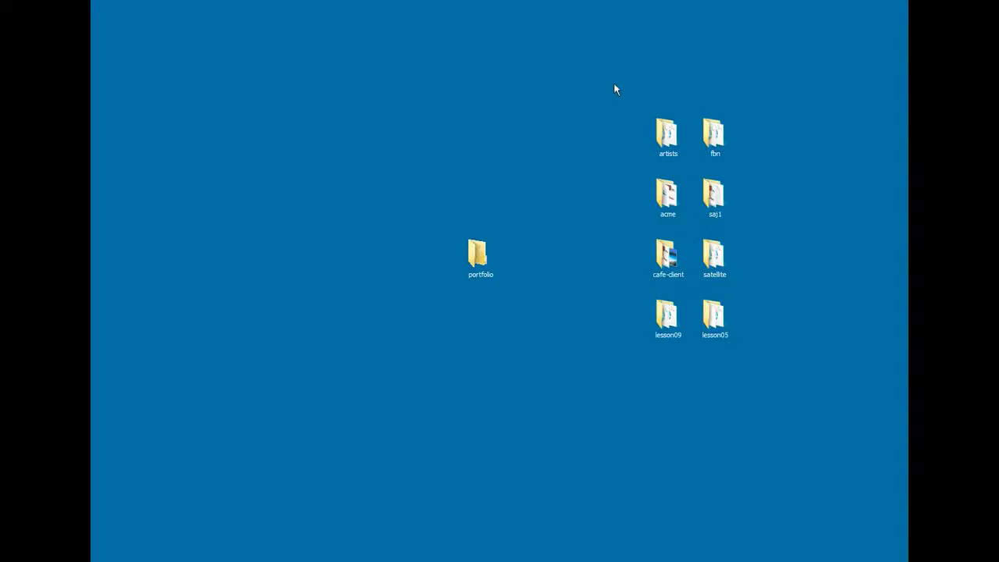
- Select all eight project folders and move them into the portfolio folder
{"action": "left_click_drag", "start_coordinate": [616, 87], "coordinate": [765, 387]}
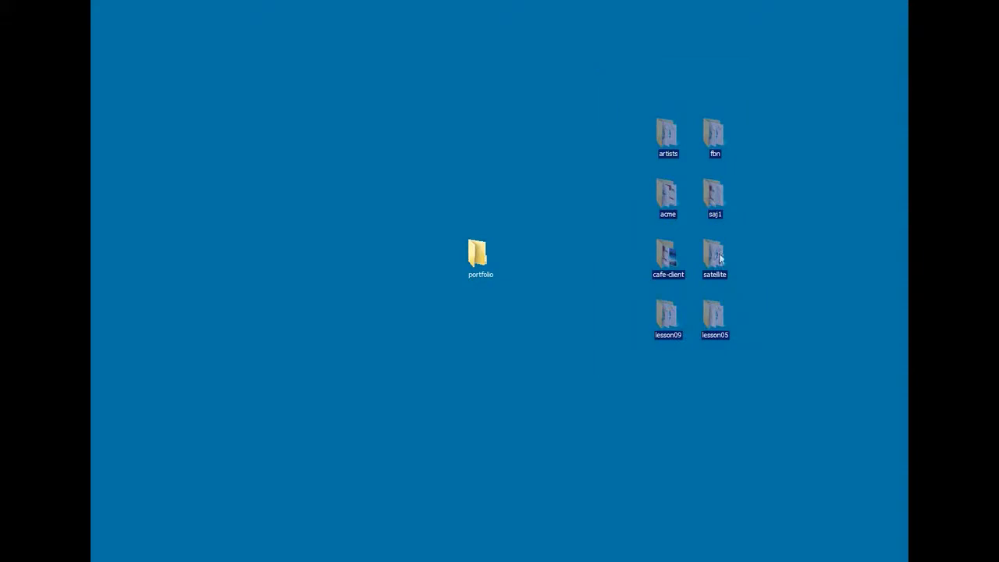
{"action": "mouse_move", "coordinate": [481, 253]}
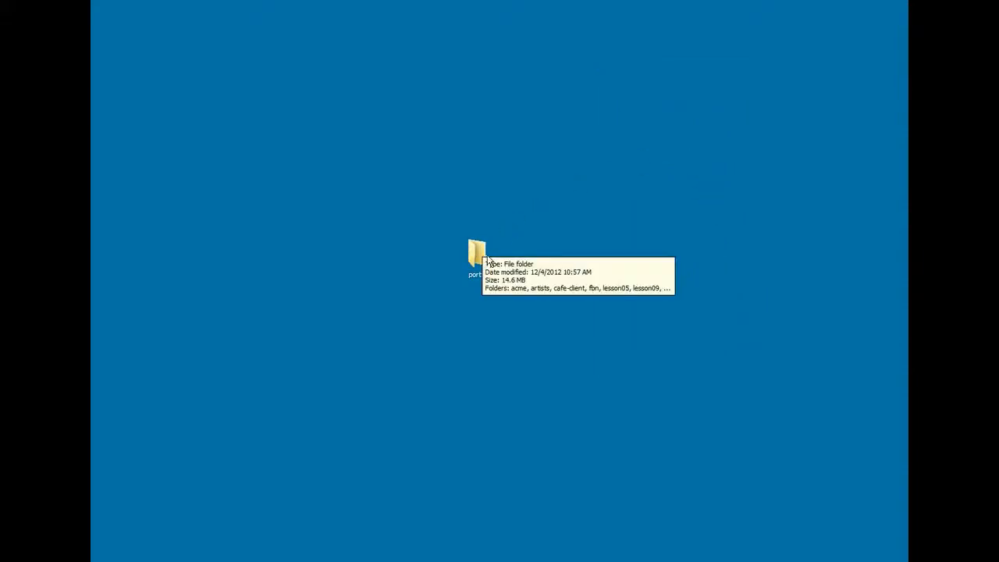
{"action": "double_click", "coordinate": [478, 253]}
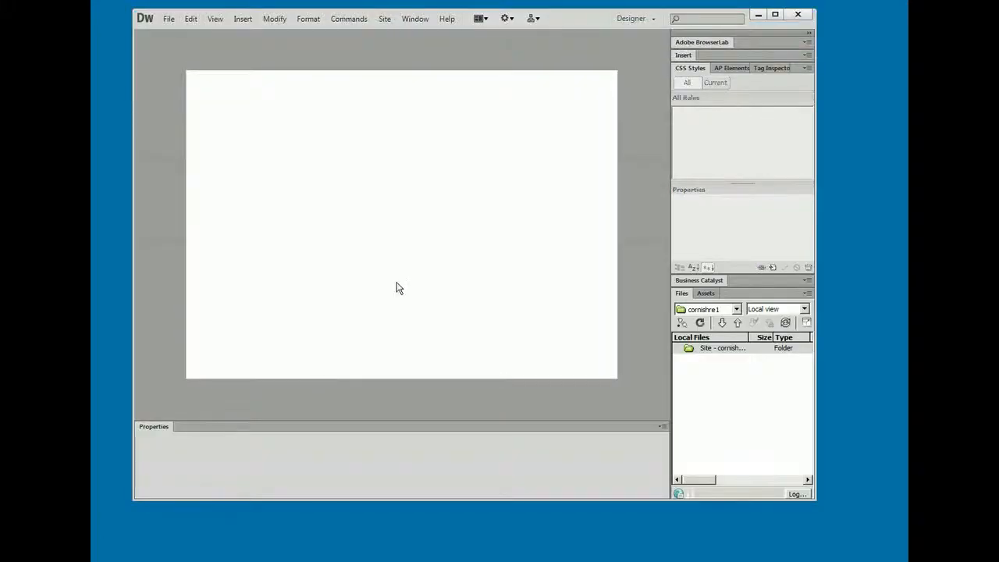
{"action": "mouse_move", "coordinate": [503, 106]}
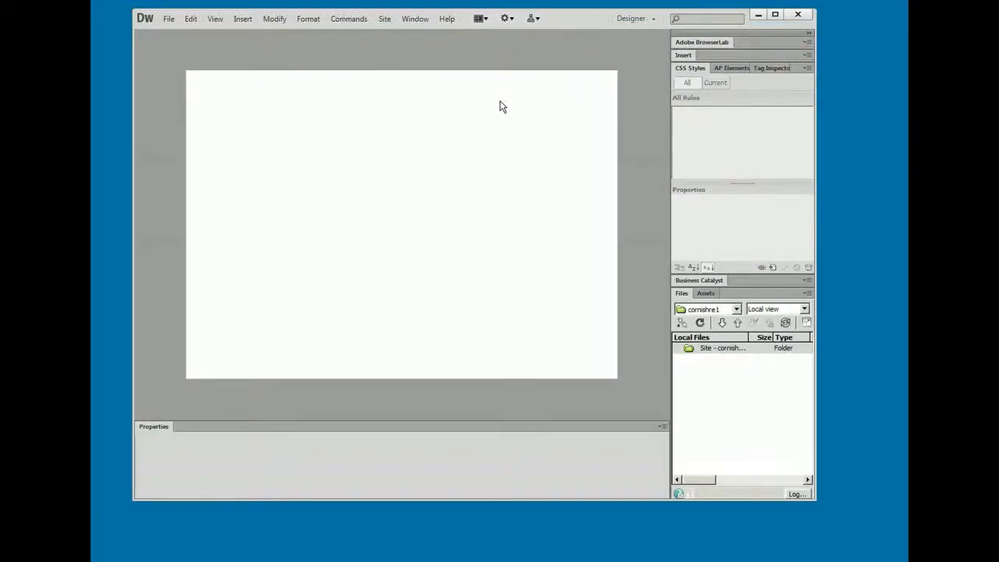
{"action": "mouse_move", "coordinate": [168, 19]}
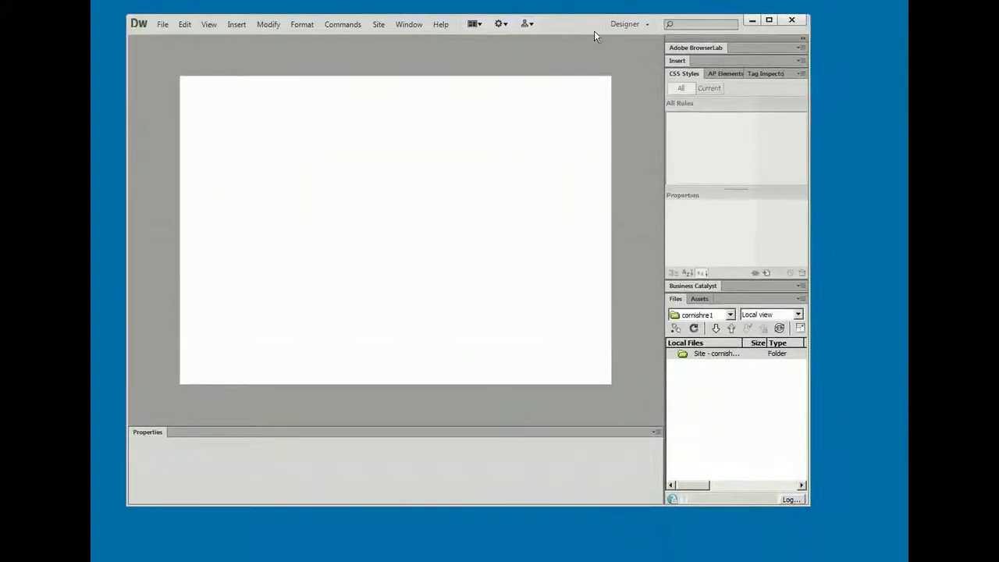
- Start a new site from Dreamweaver's Site menu
{"action": "left_click", "coordinate": [378, 25]}
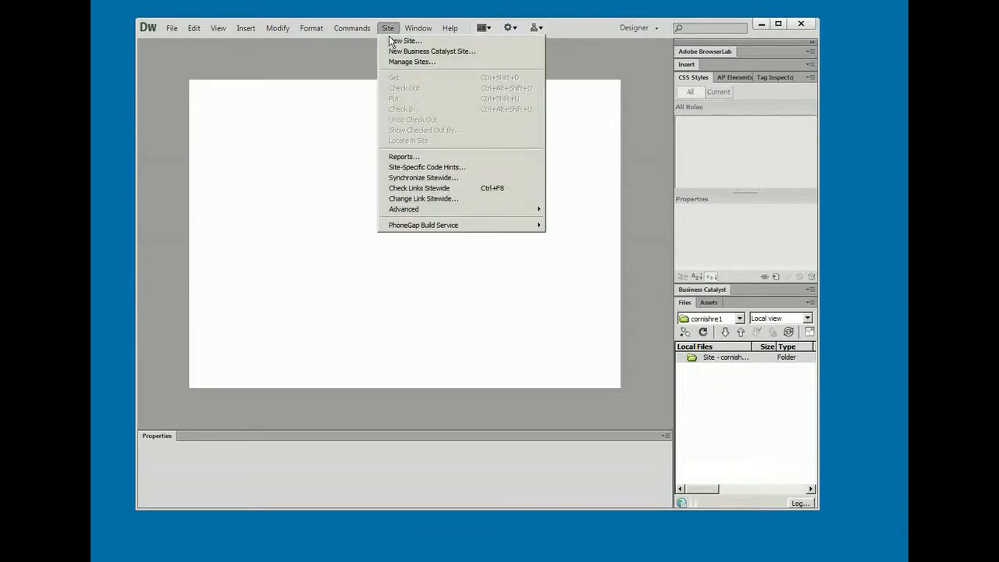
{"action": "left_click", "coordinate": [406, 41]}
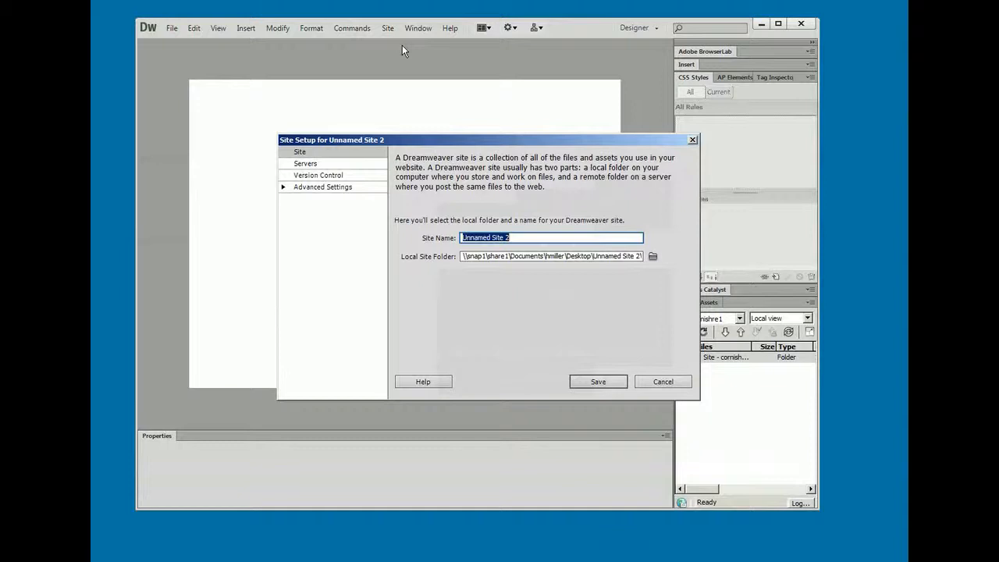
- Name the new site Port2
{"action": "type", "text": "Port"}
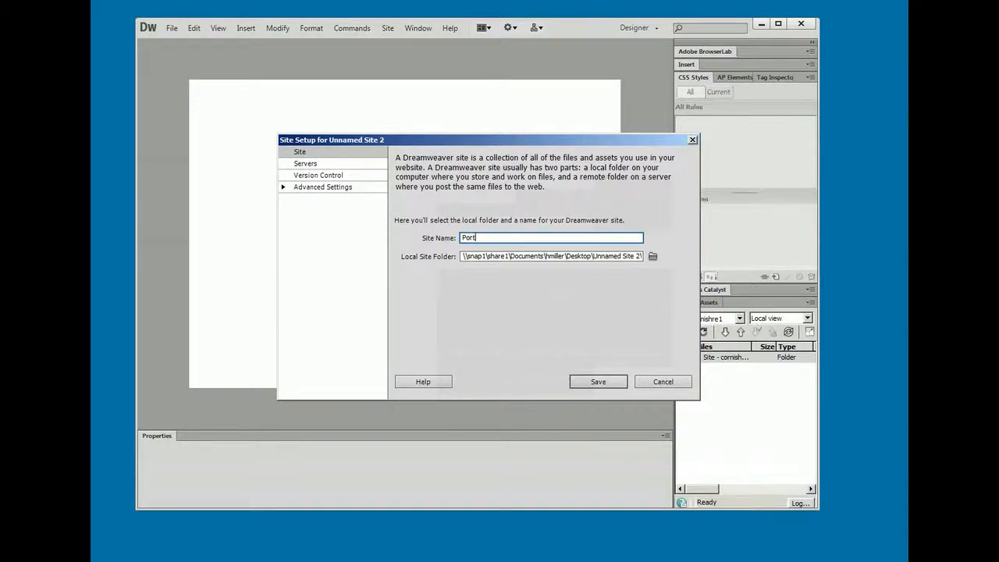
{"action": "mouse_move", "coordinate": [608, 211]}
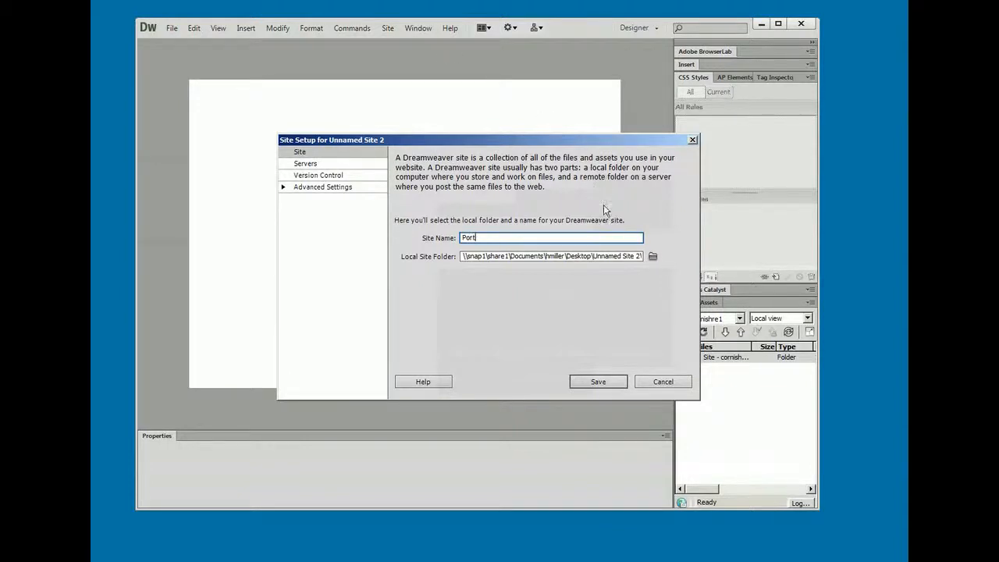
{"action": "left_click", "coordinate": [652, 256]}
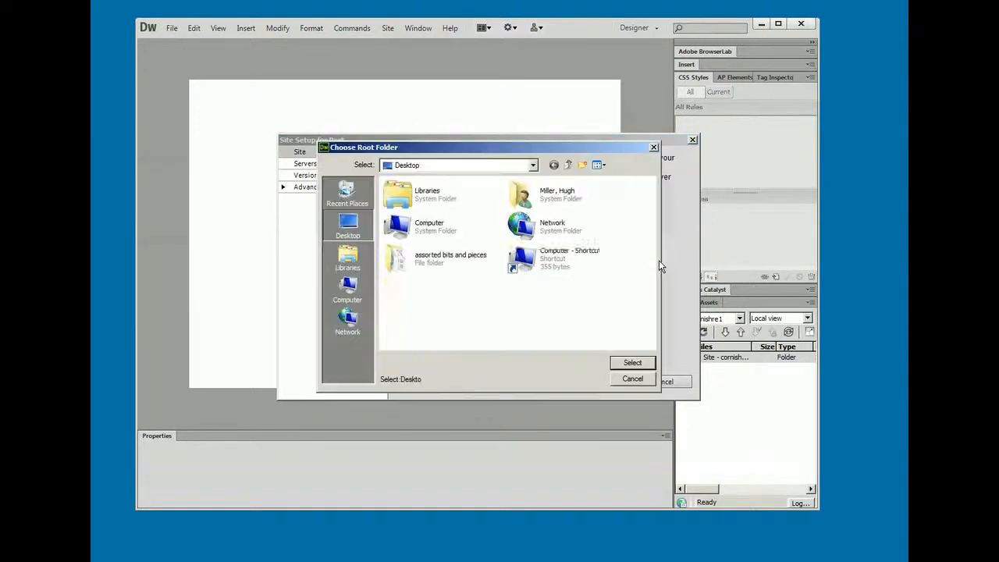
{"action": "left_click", "coordinate": [632, 362]}
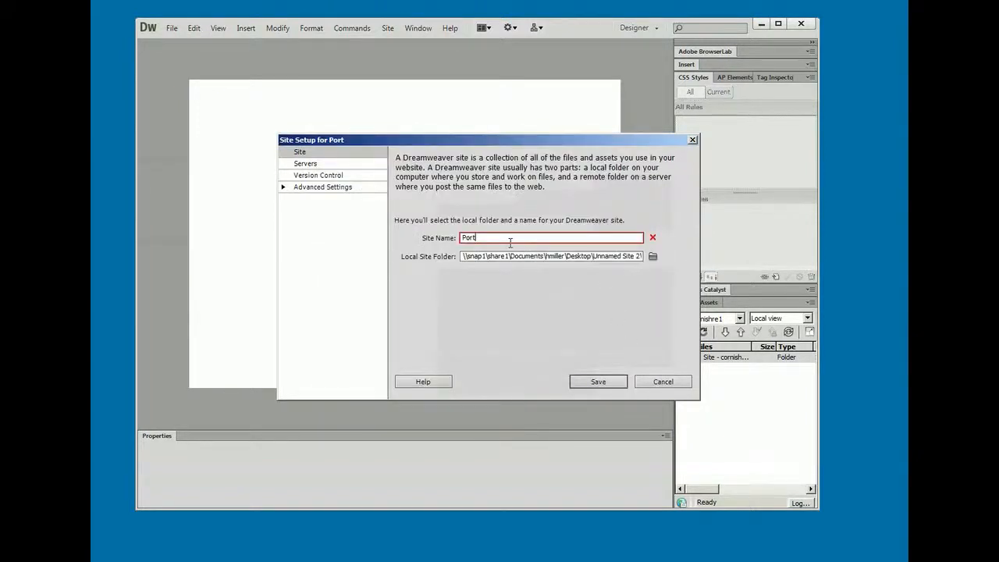
{"action": "type", "text": "2"}
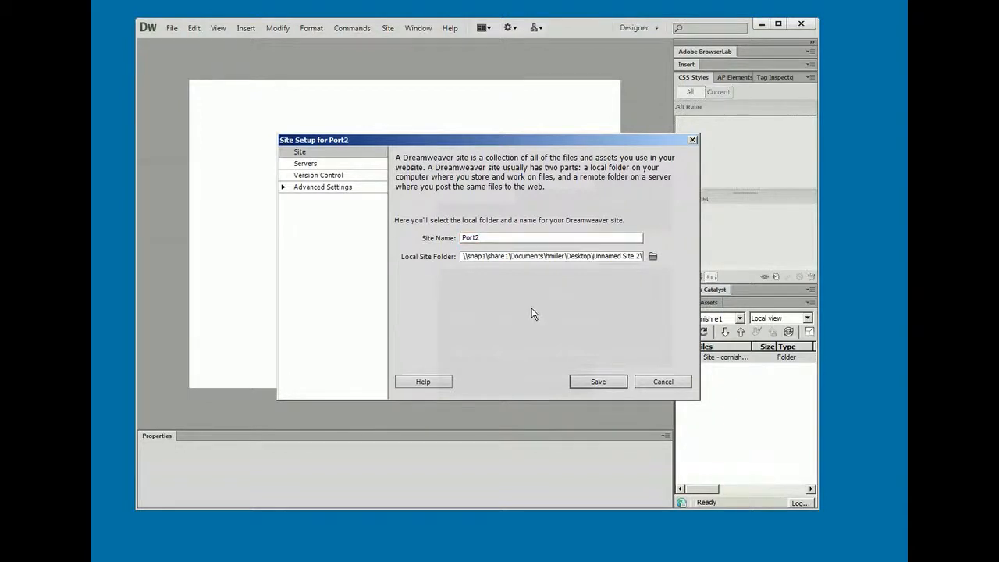
{"action": "mouse_move", "coordinate": [662, 275]}
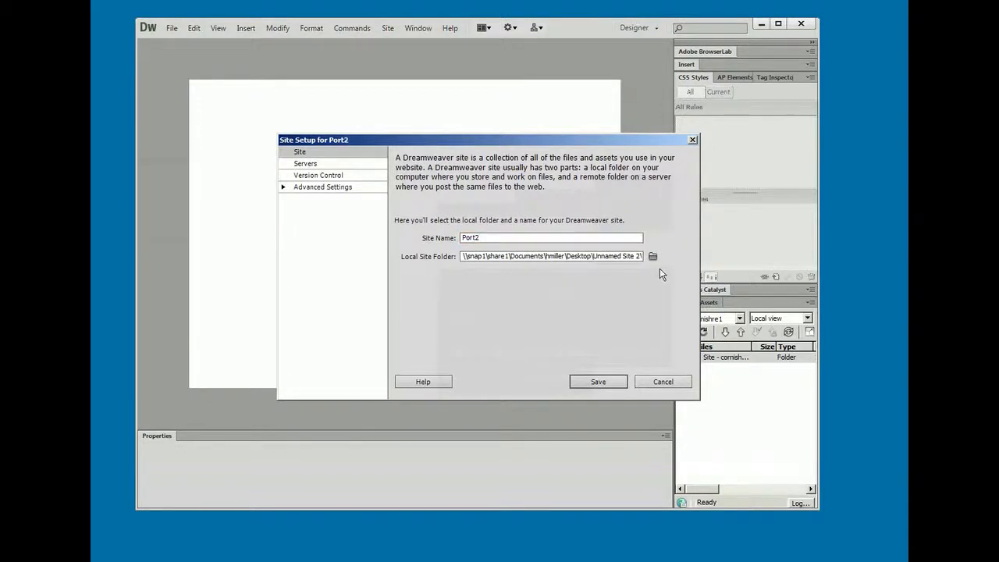
- Choose the desktop portfolio folder as the site's local root folder
{"action": "left_click", "coordinate": [652, 256]}
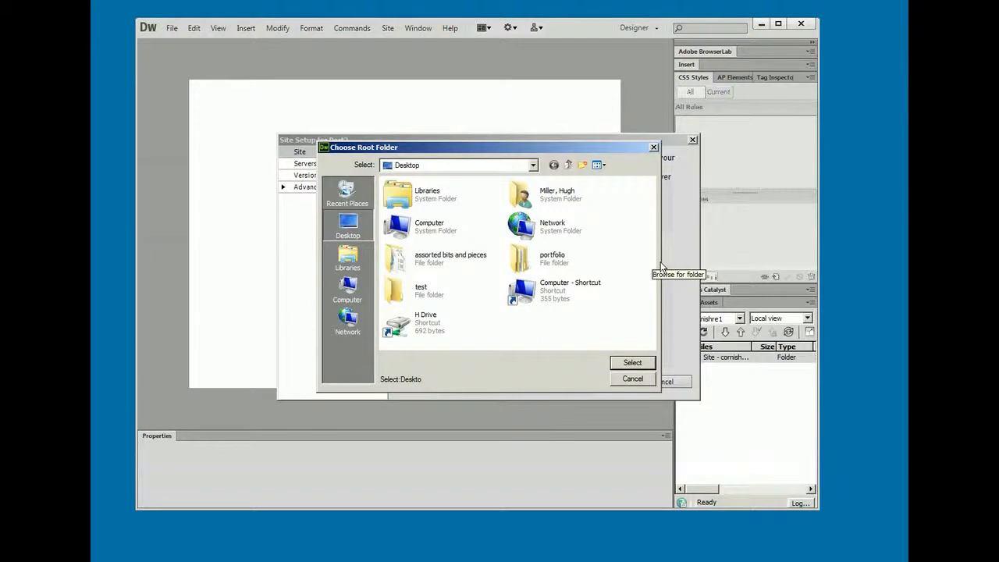
{"action": "left_click", "coordinate": [553, 257]}
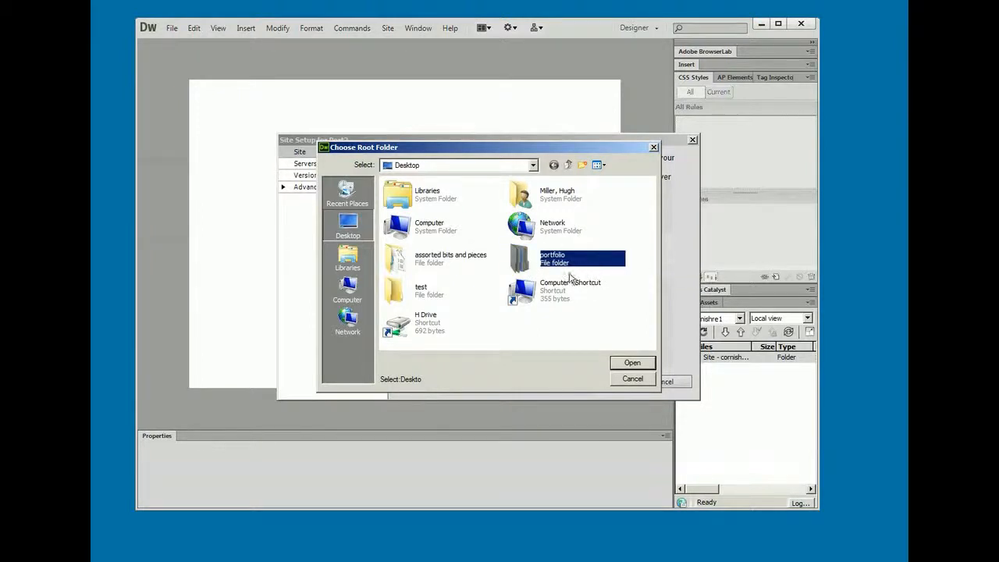
{"action": "mouse_move", "coordinate": [521, 269]}
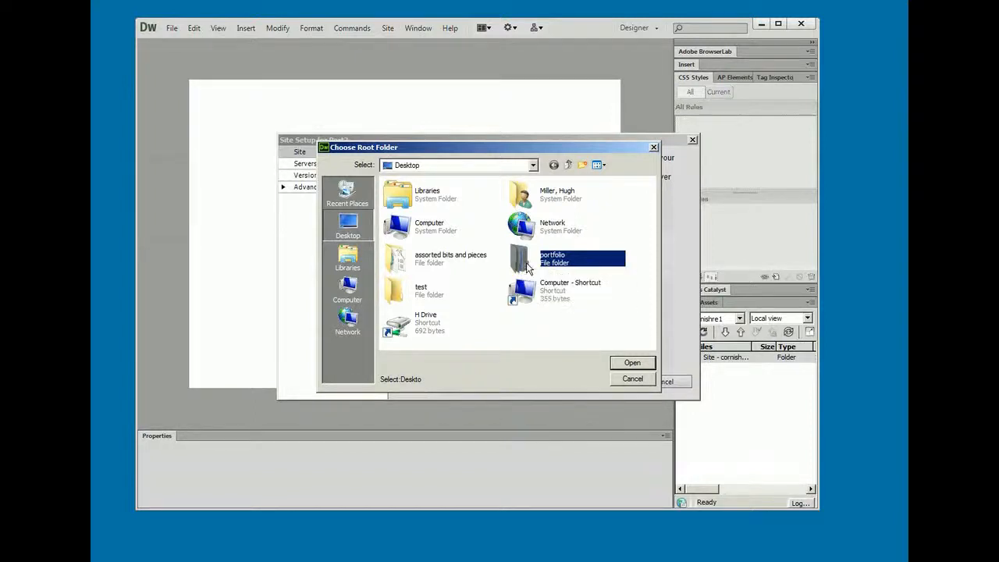
{"action": "double_click", "coordinate": [553, 257]}
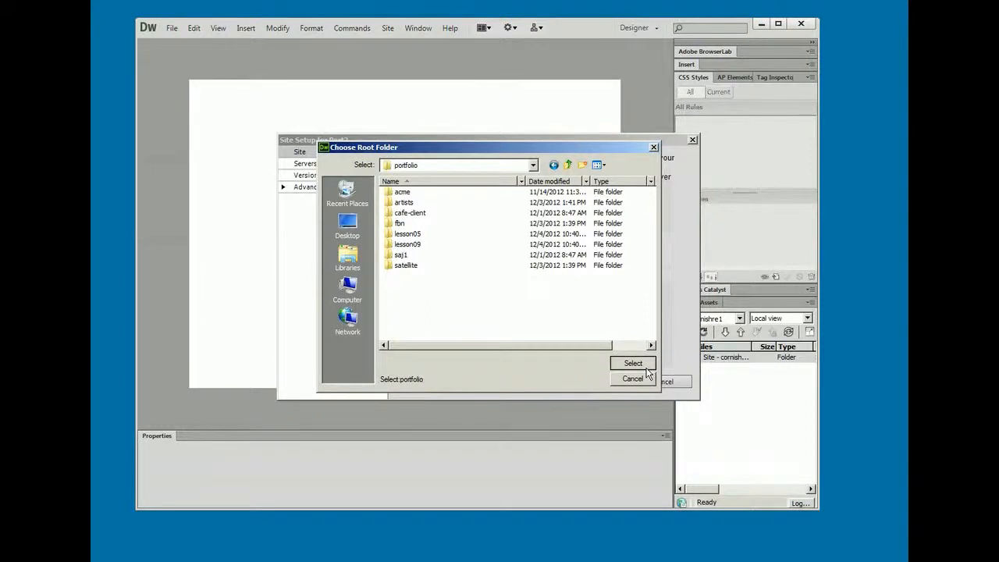
{"action": "left_click", "coordinate": [633, 362]}
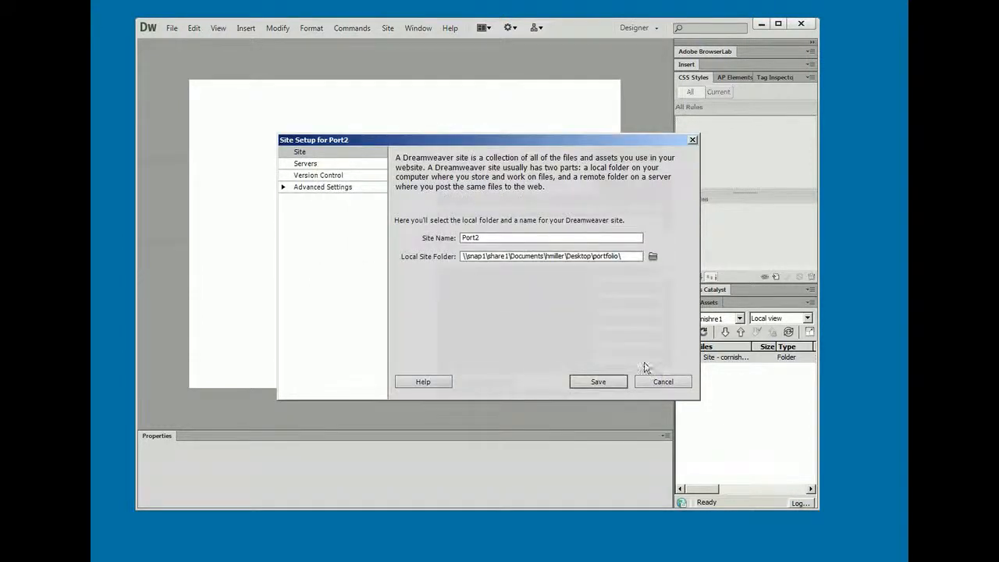
{"action": "mouse_move", "coordinate": [615, 336]}
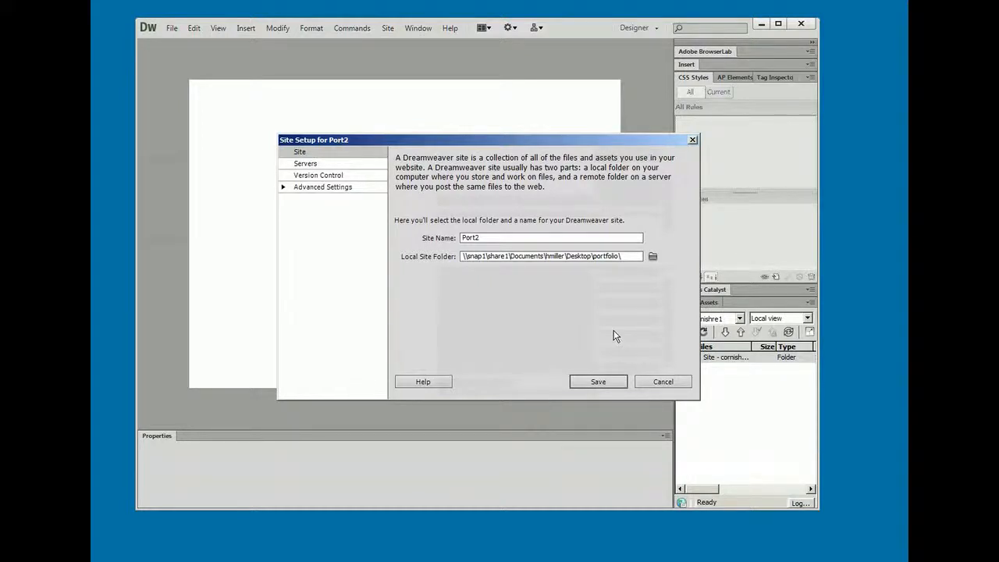
{"action": "mouse_move", "coordinate": [568, 318]}
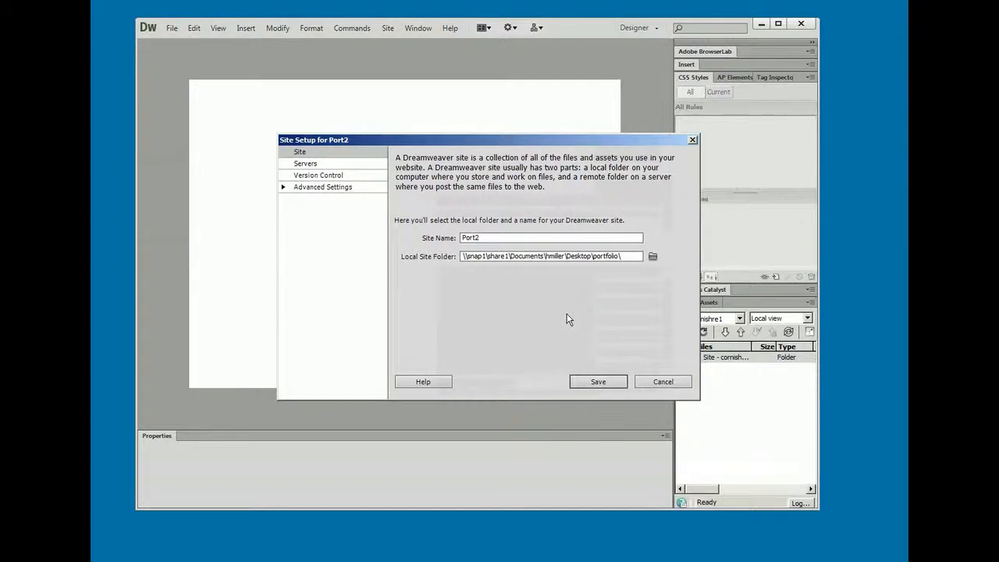
{"action": "left_click", "coordinate": [307, 164]}
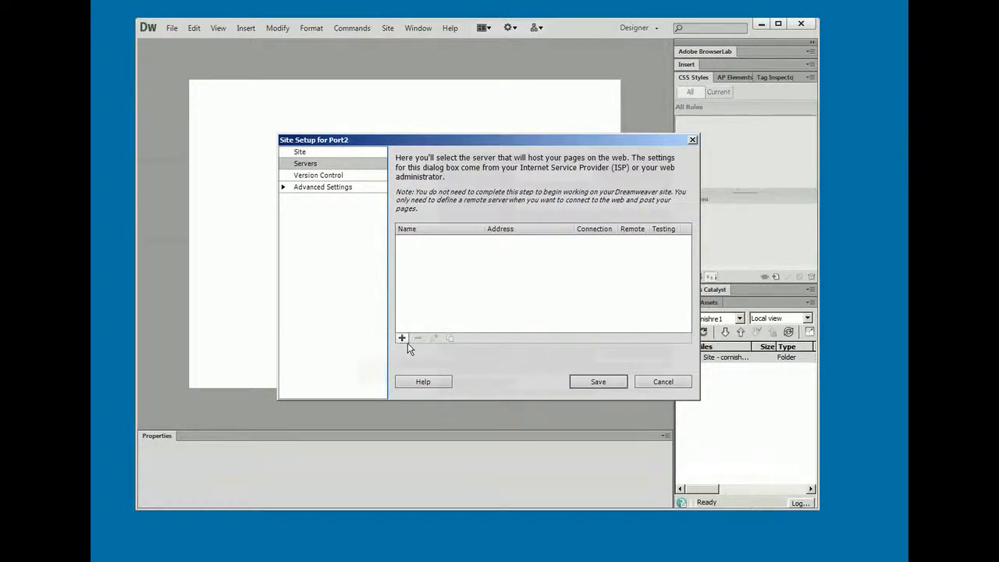
- Add a new server with FTP address cornishstudents.com
{"action": "left_click", "coordinate": [403, 337]}
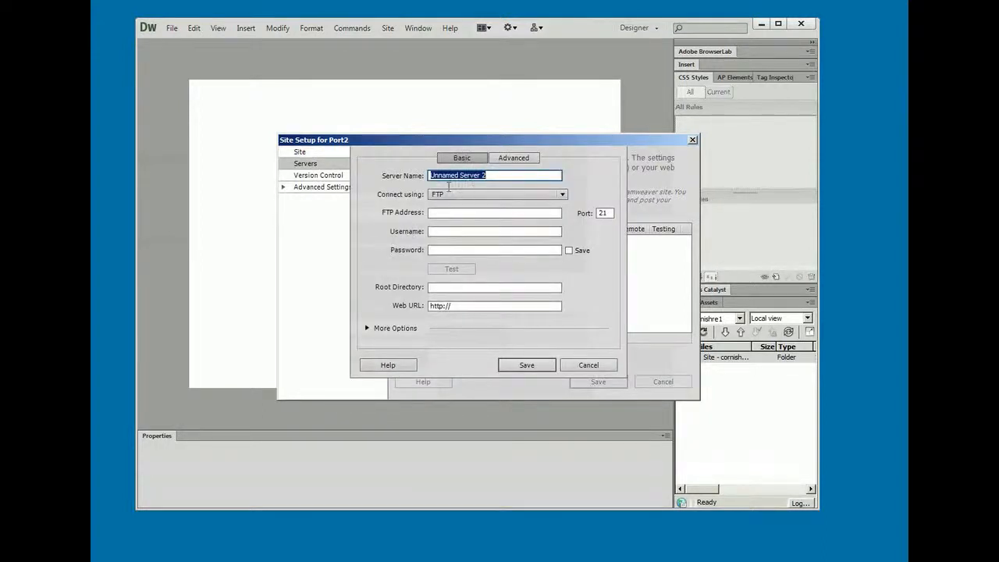
{"action": "left_click", "coordinate": [493, 213]}
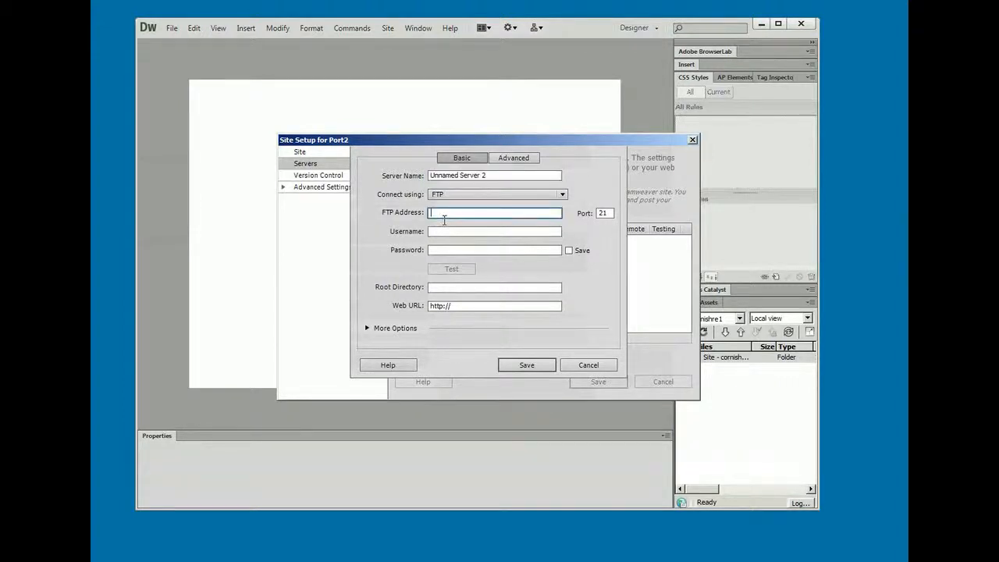
{"action": "type", "text": "cornishstudents"}
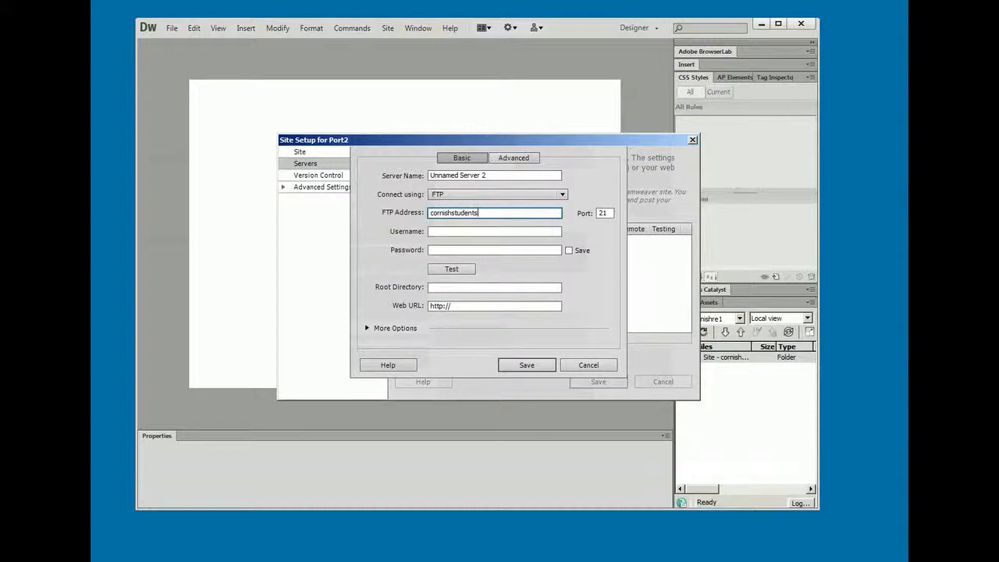
{"action": "type", "text": ".com"}
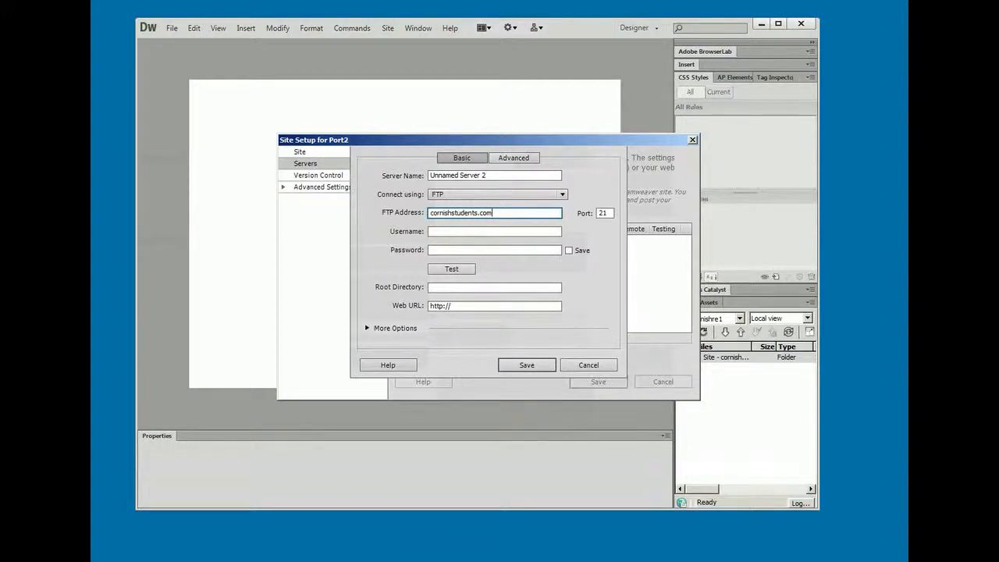
- Enter the FTP login username ending in .com, correcting a typo
{"action": "left_click", "coordinate": [493, 231]}
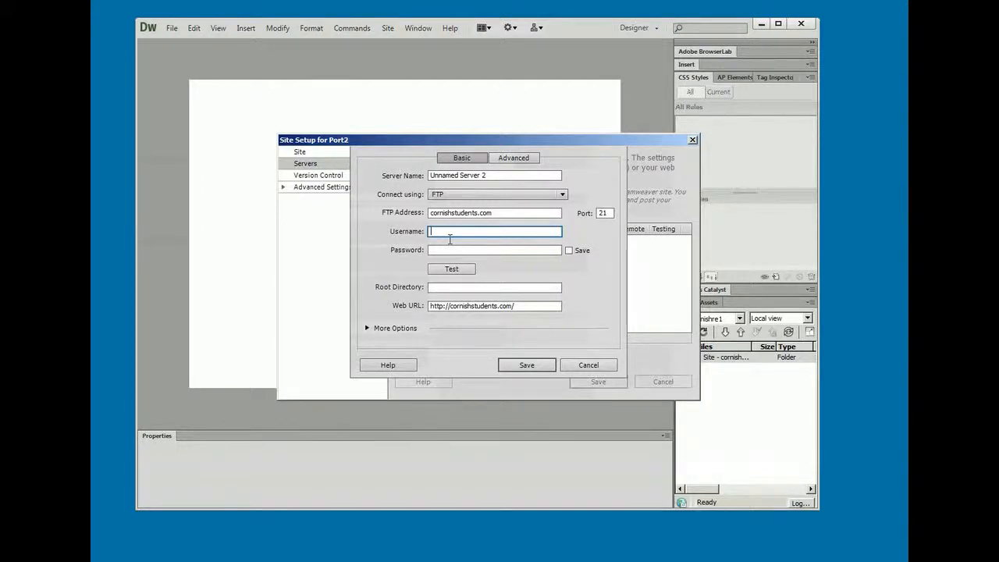
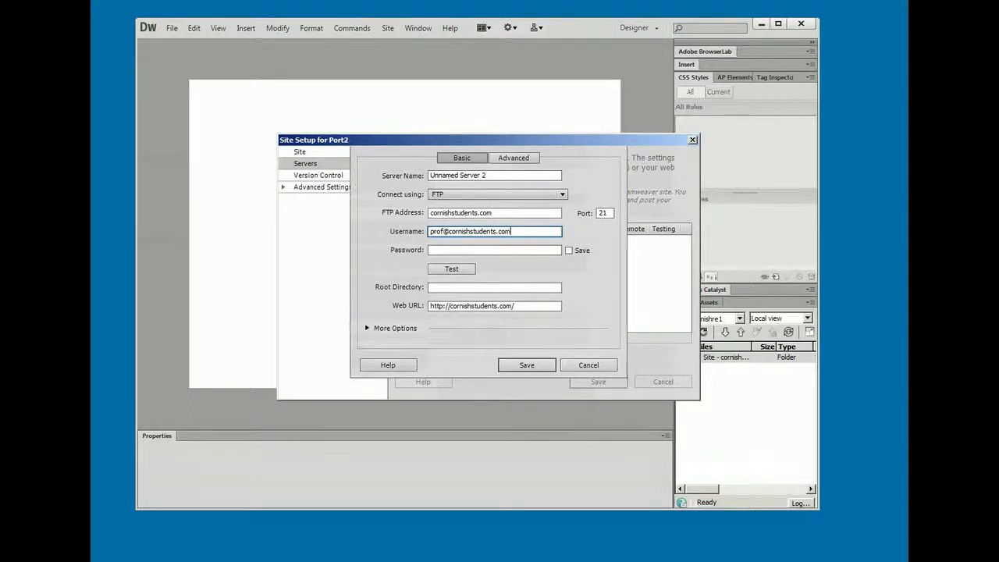
{"action": "left_click", "coordinate": [493, 250]}
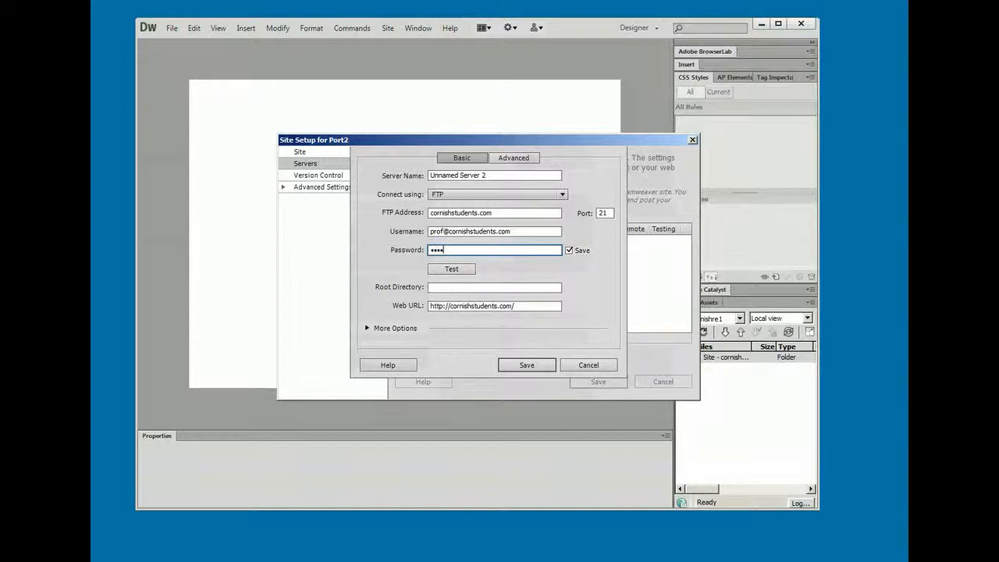
- Enter the password, confirm the FTP connection test succeeds, and save the server
{"action": "type", "text": "••"}
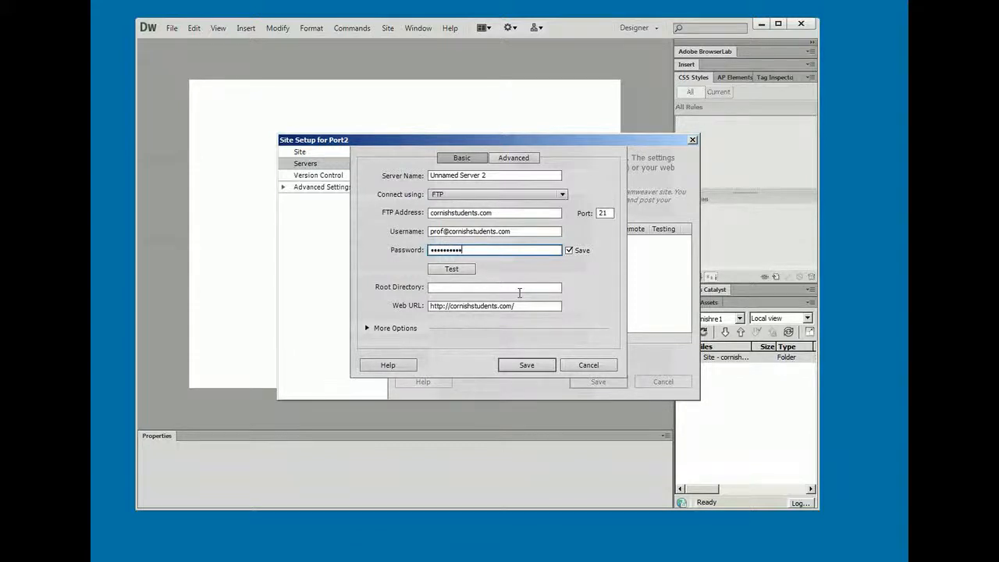
{"action": "left_click", "coordinate": [451, 269]}
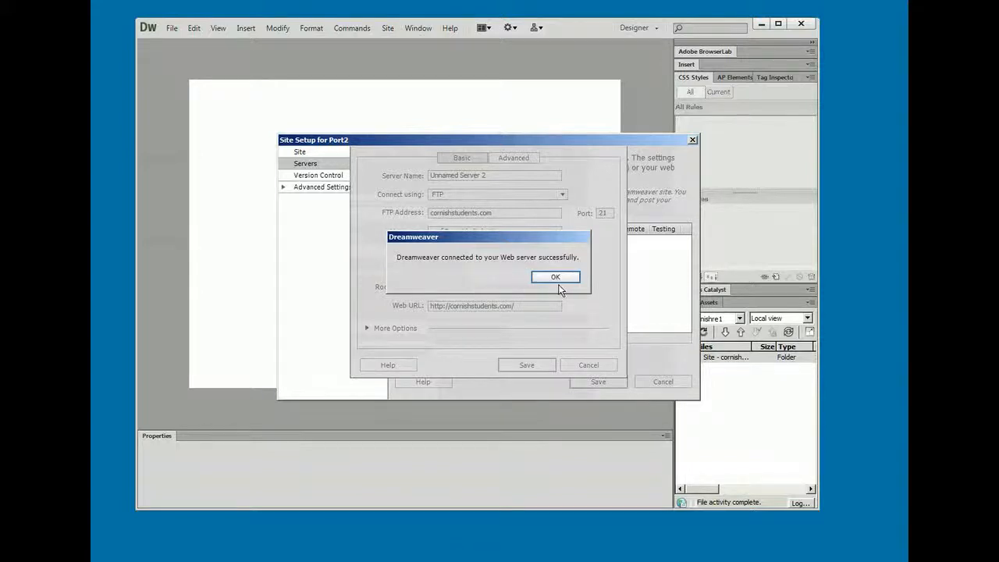
{"action": "left_click", "coordinate": [556, 277]}
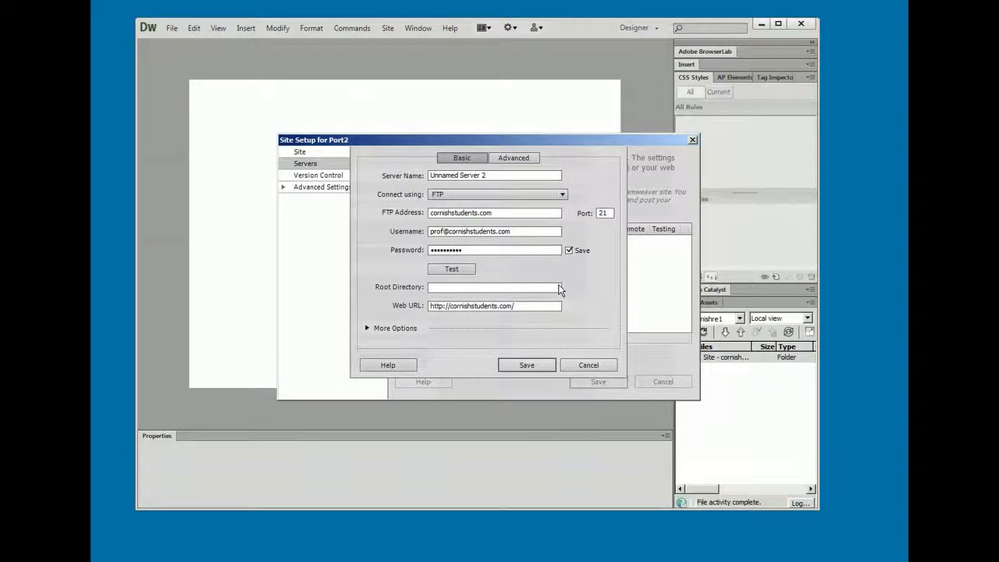
{"action": "mouse_move", "coordinate": [587, 328]}
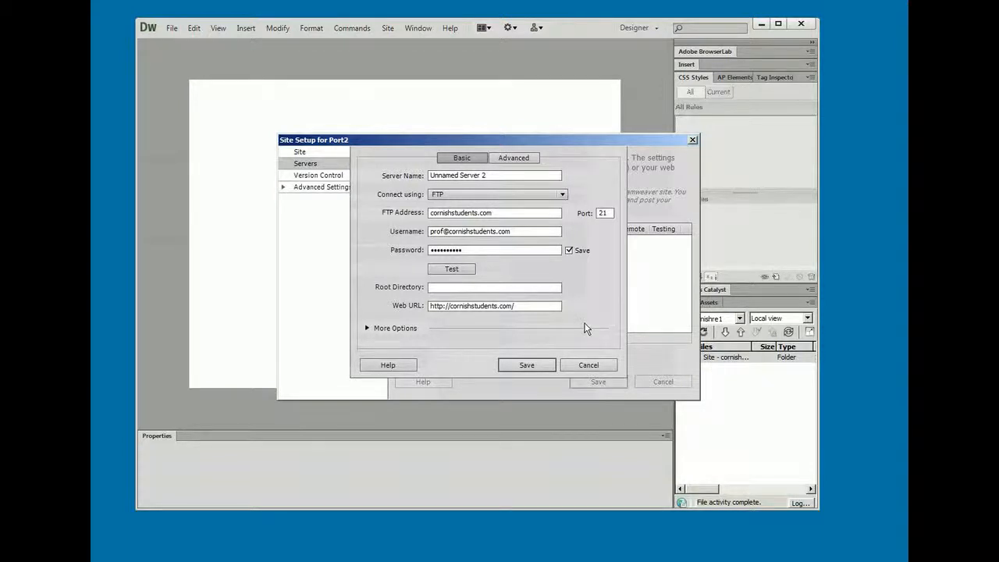
{"action": "left_click", "coordinate": [526, 365]}
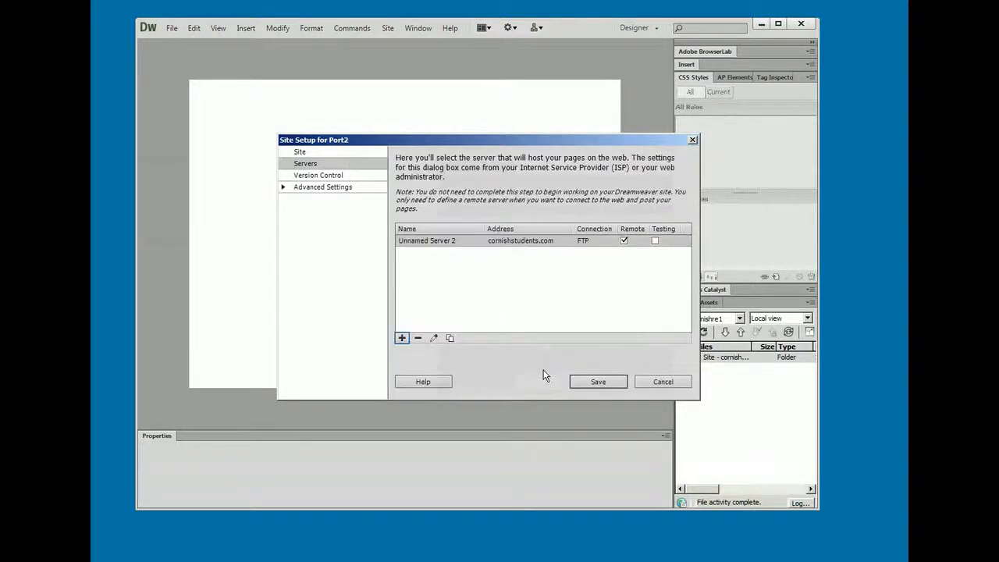
- Save the Port2 site, accepting the shared root folder warning
{"action": "left_click", "coordinate": [598, 381]}
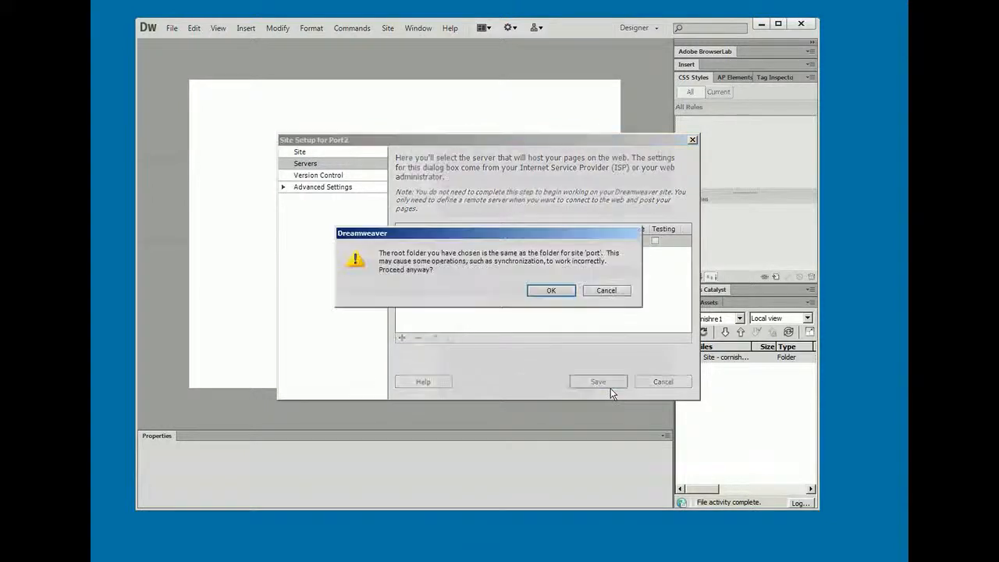
{"action": "mouse_move", "coordinate": [442, 287]}
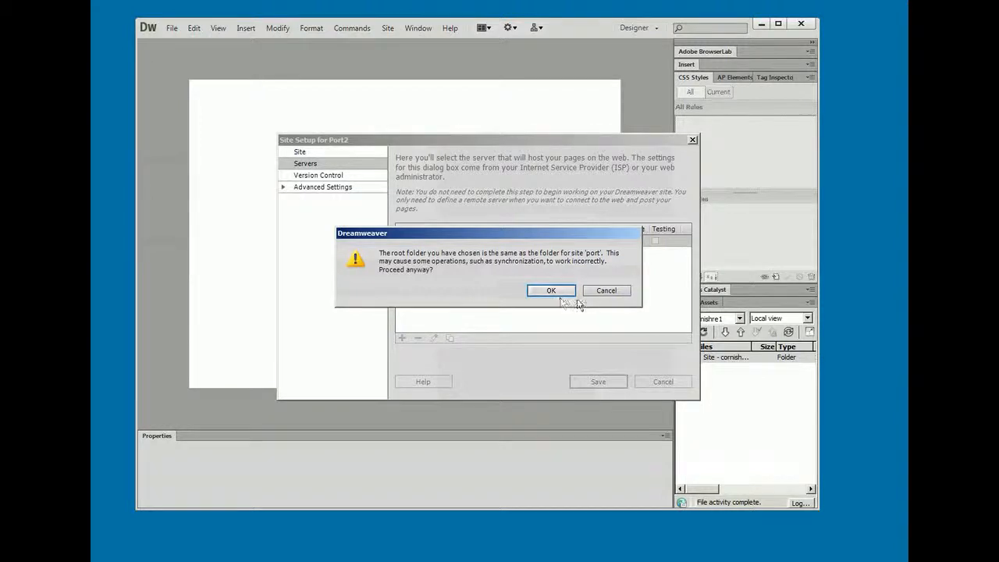
{"action": "left_click", "coordinate": [551, 291]}
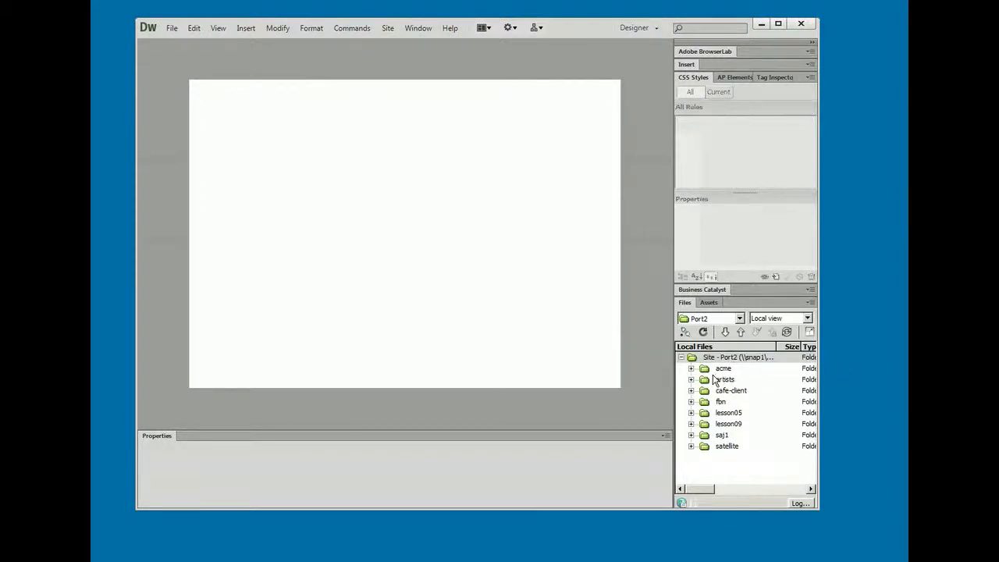
{"action": "left_click", "coordinate": [725, 380]}
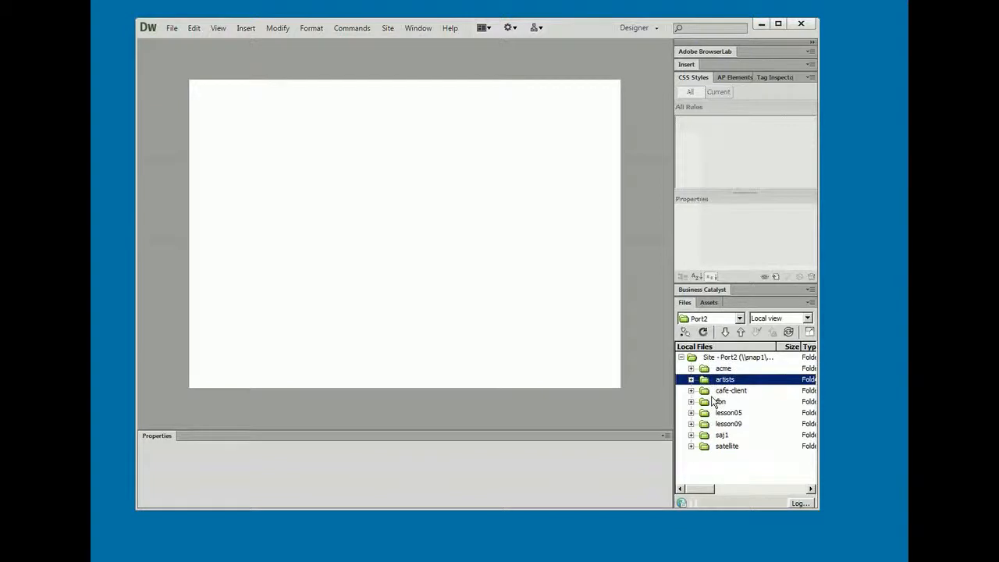
{"action": "left_click", "coordinate": [722, 401]}
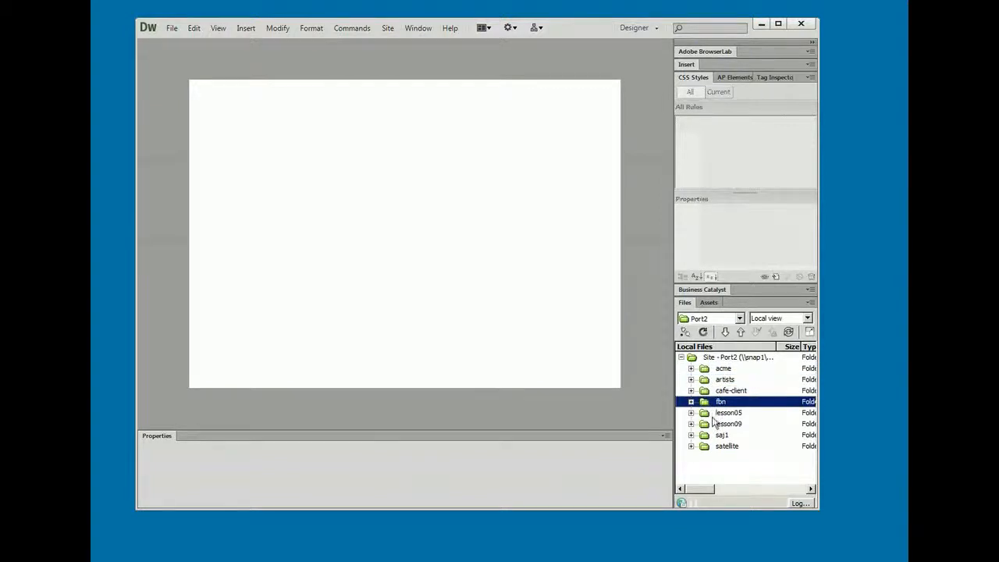
{"action": "left_click", "coordinate": [728, 423]}
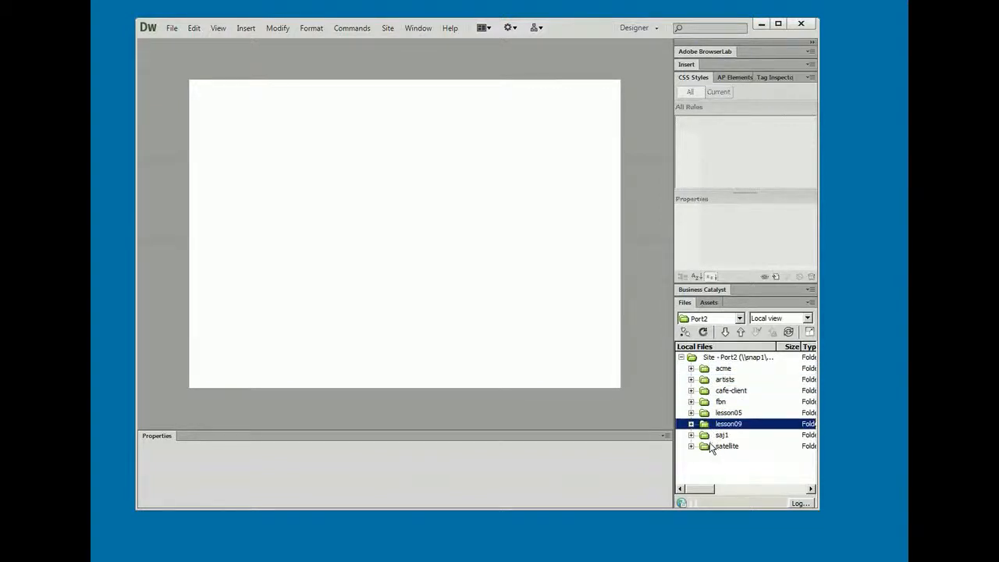
{"action": "left_click", "coordinate": [728, 447]}
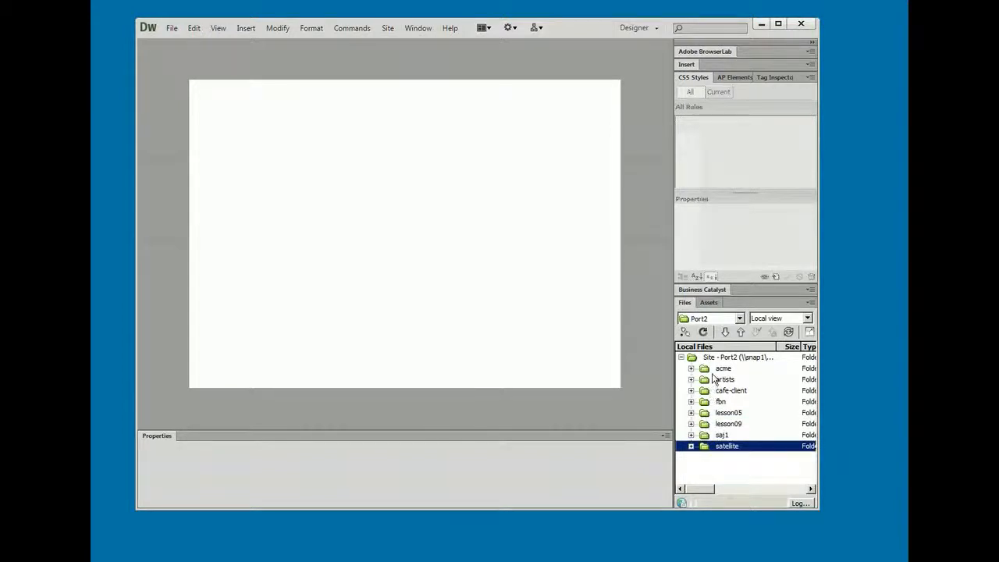
{"action": "left_click", "coordinate": [723, 369]}
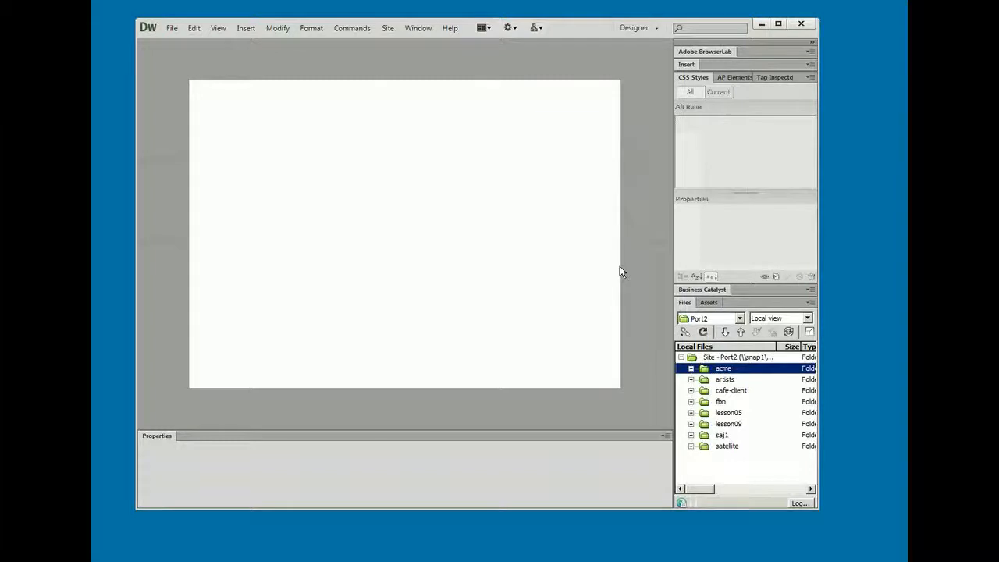
{"action": "mouse_move", "coordinate": [622, 272]}
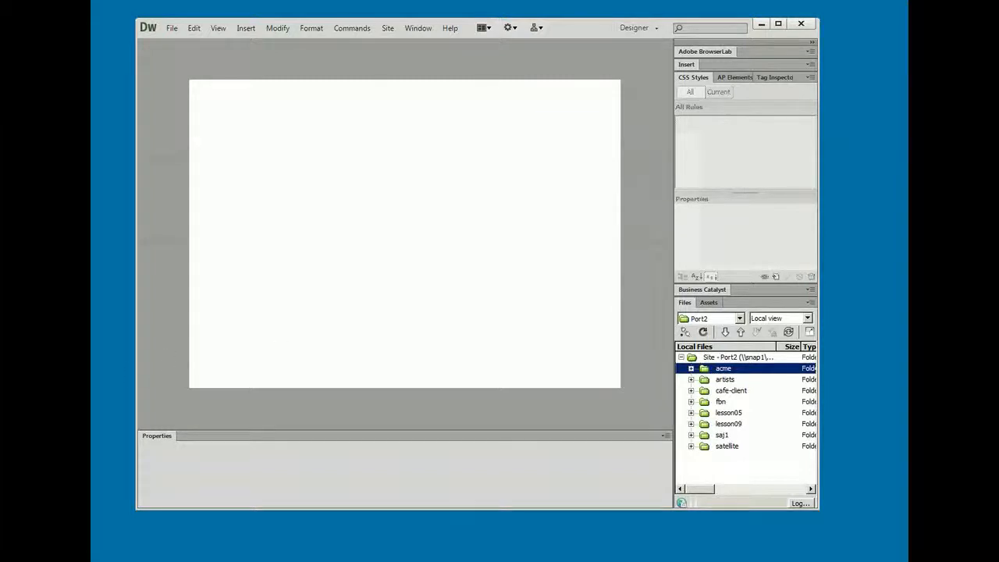